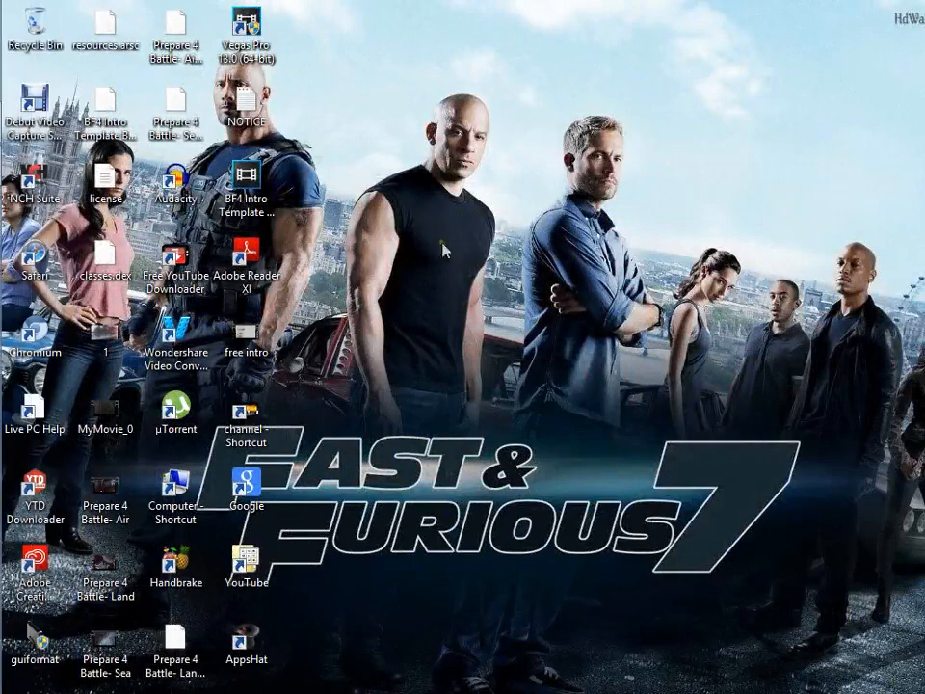
mouse_move(588, 338)
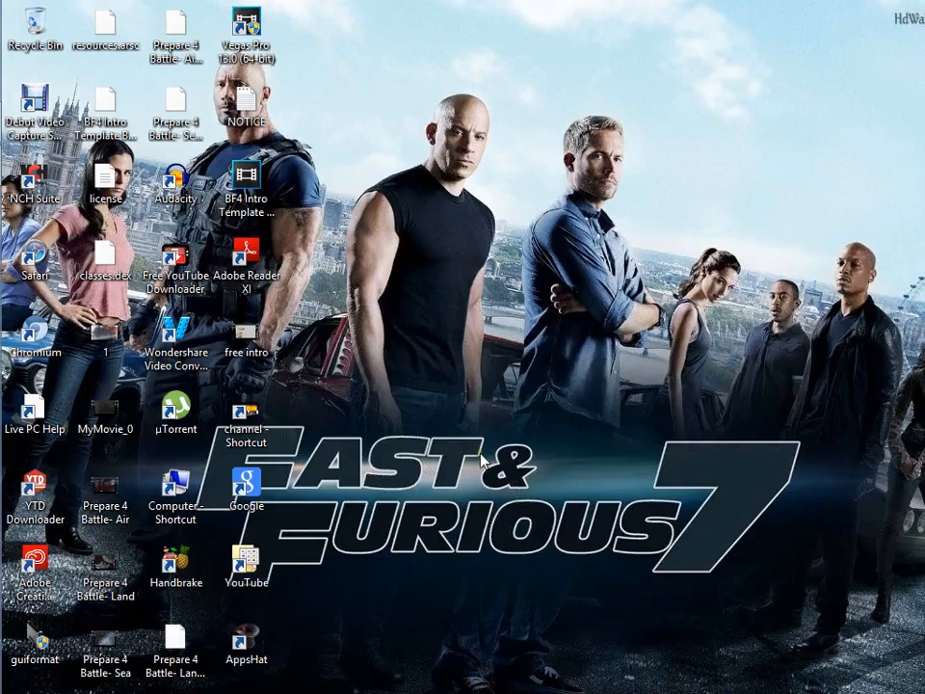
Open the Computer view listing the C:, DVD RW and RECOVERY (I:) drives.
click(247, 416)
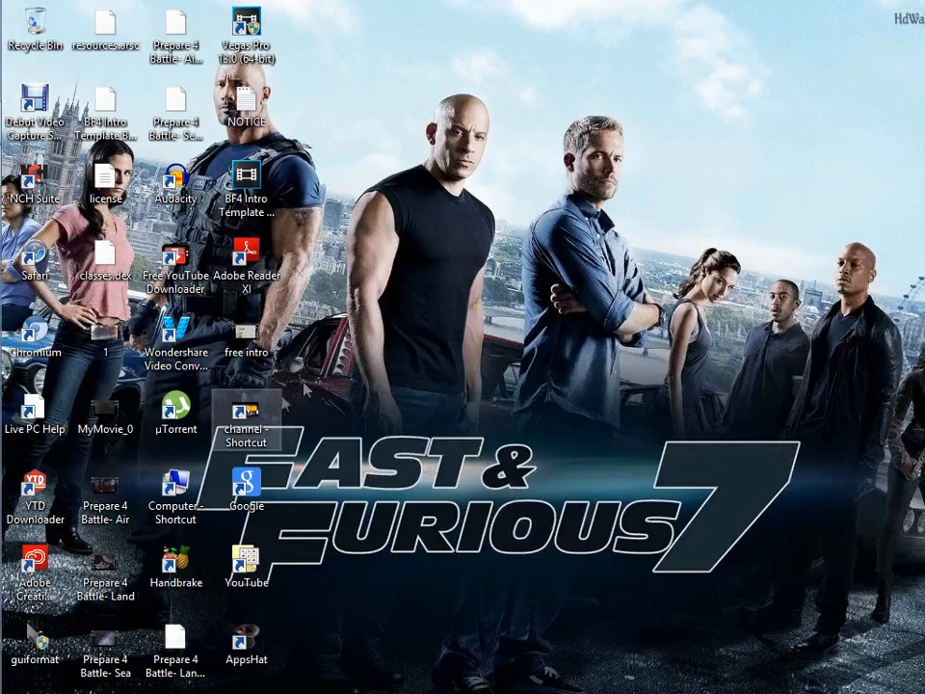
double_click(173, 489)
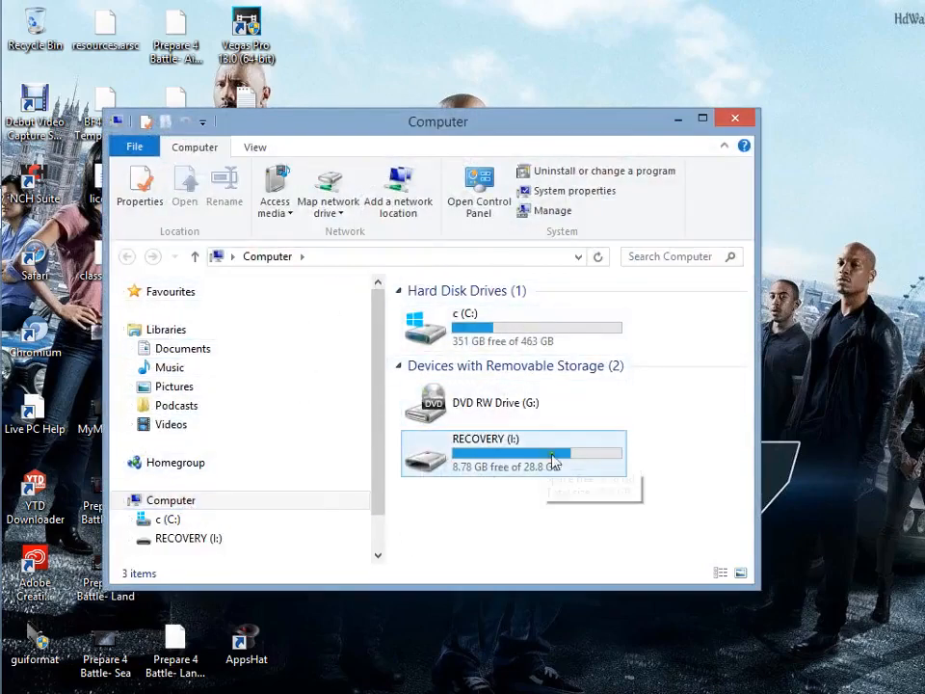
mouse_move(552, 459)
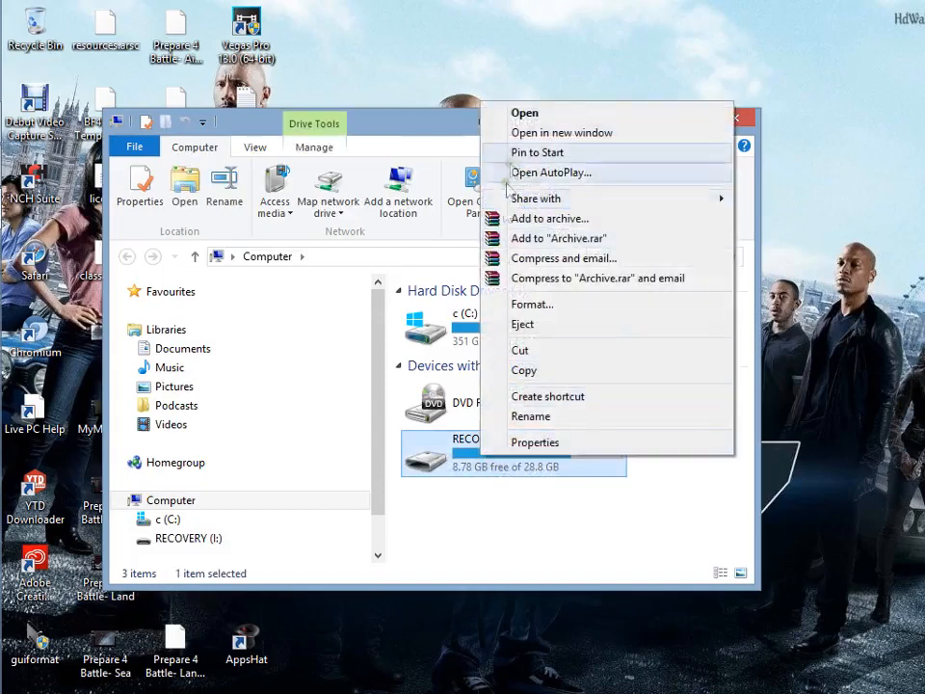
mouse_move(533, 308)
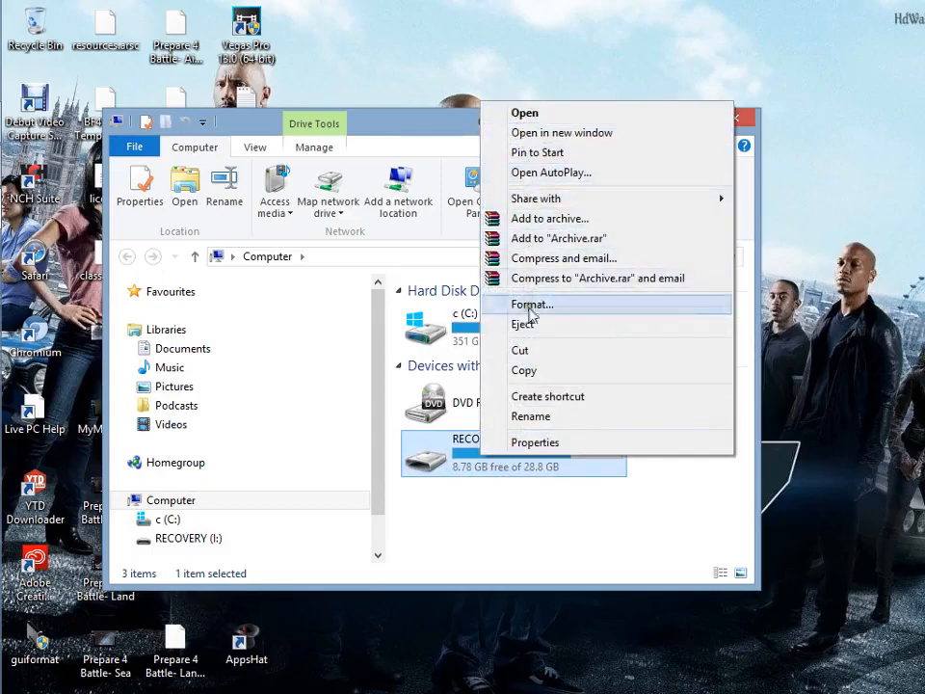
mouse_move(536, 442)
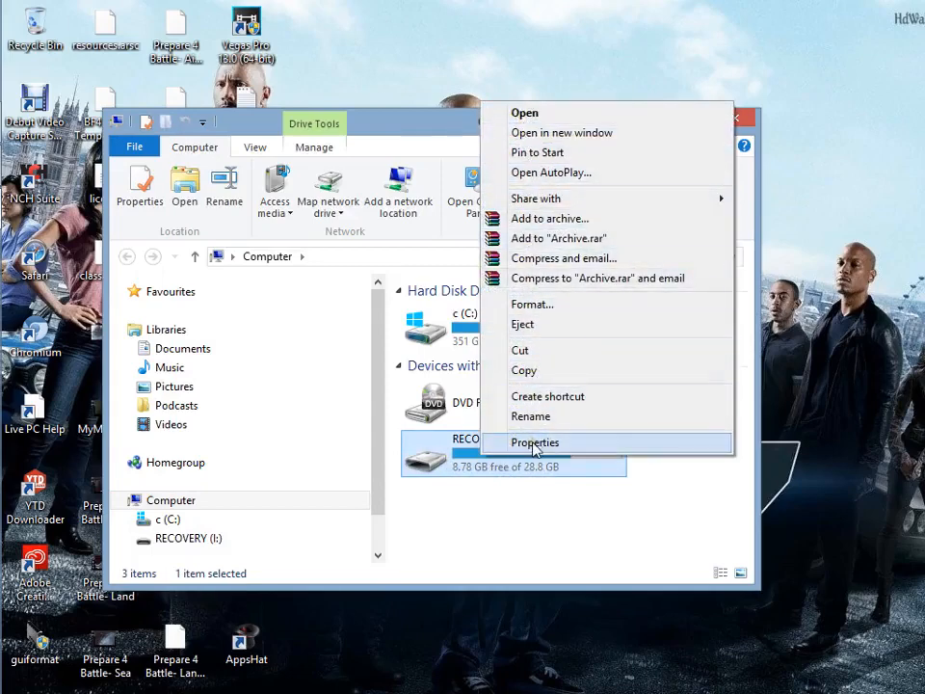
Show the ReadyBoost settings in the RECOVERY (I:) drive's Properties dialog.
click(534, 441)
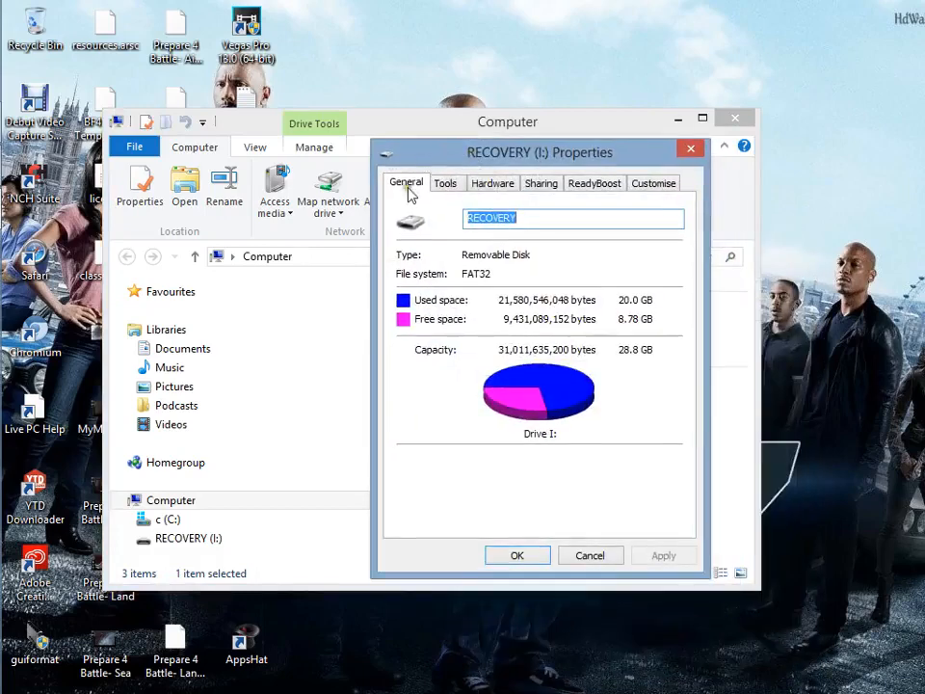
mouse_move(494, 190)
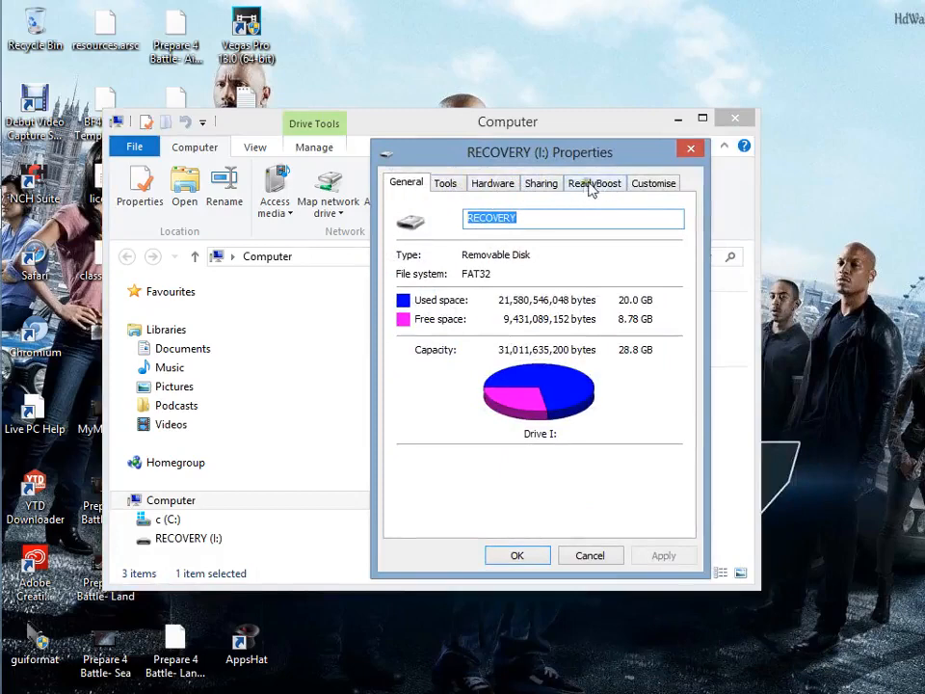
click(594, 183)
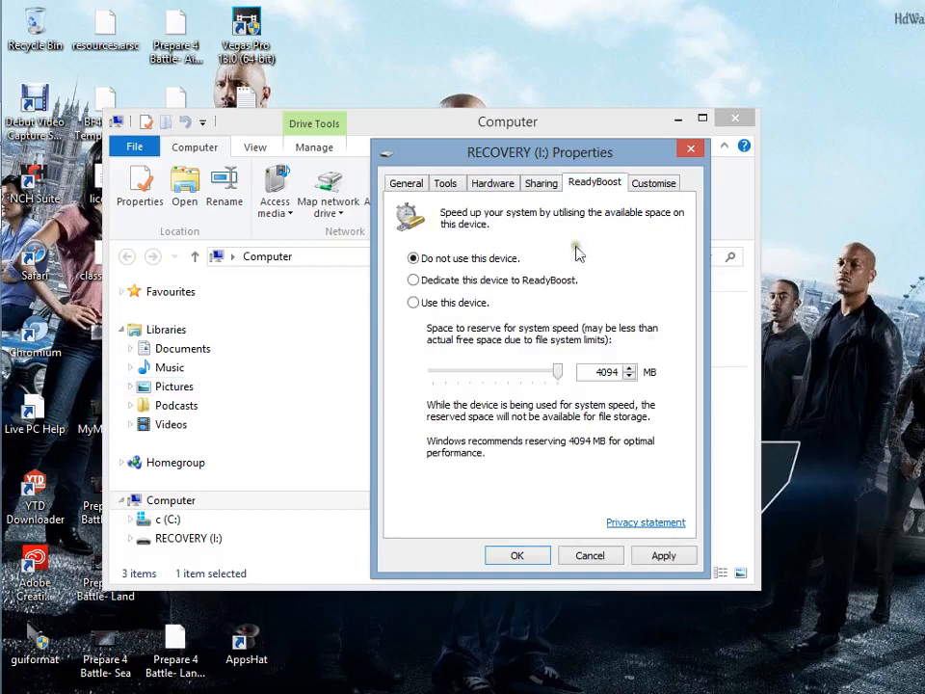
mouse_move(594, 378)
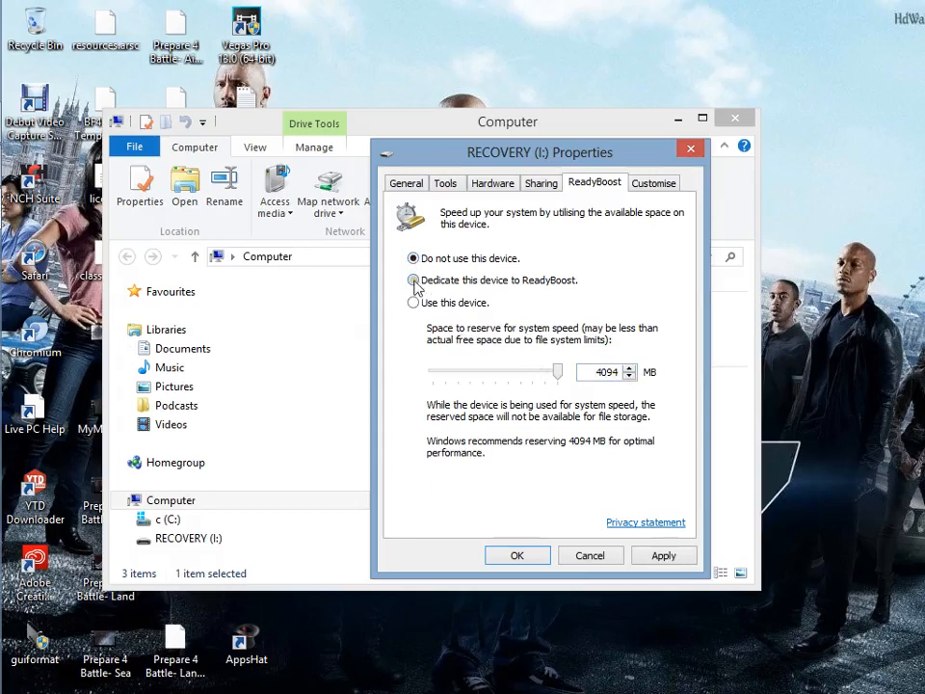
Set ReadyBoost to 'Dedicate this device to ReadyBoost' and close the RECOVERY (I:) properties.
click(412, 280)
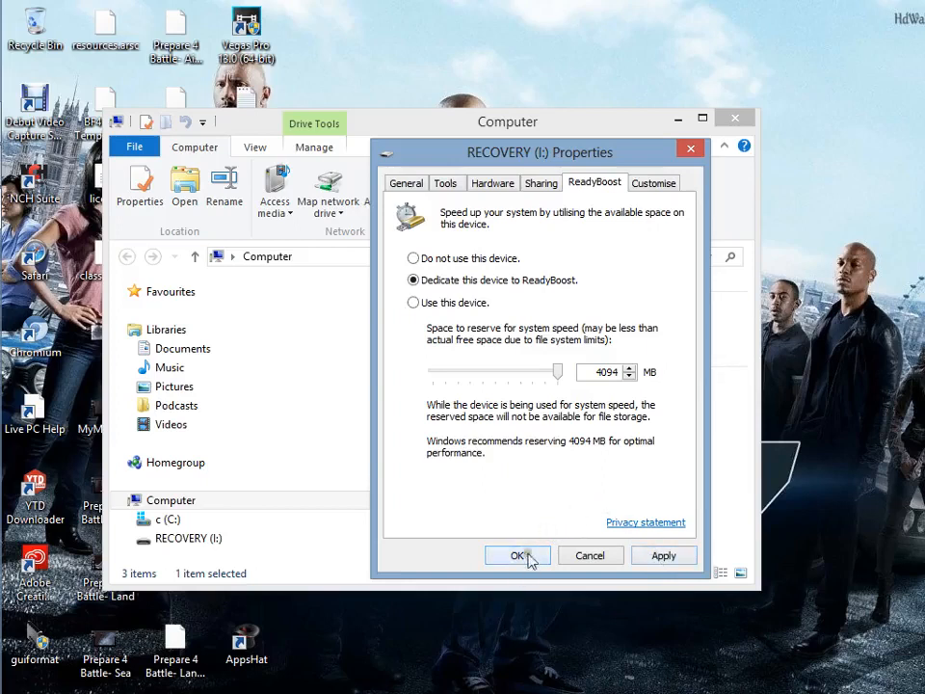
mouse_move(632, 249)
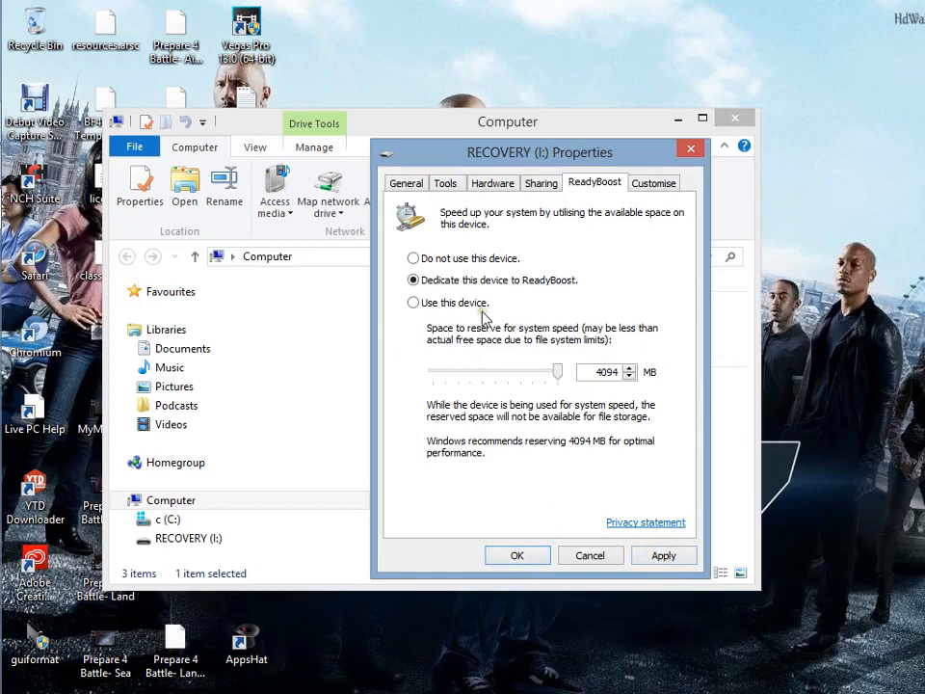
mouse_move(690, 150)
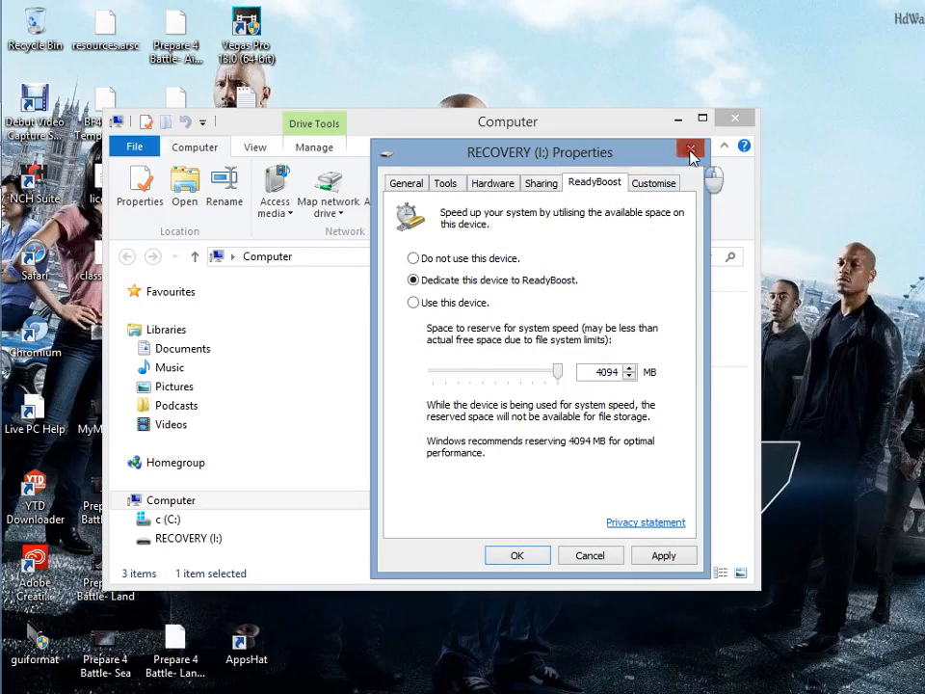
click(690, 152)
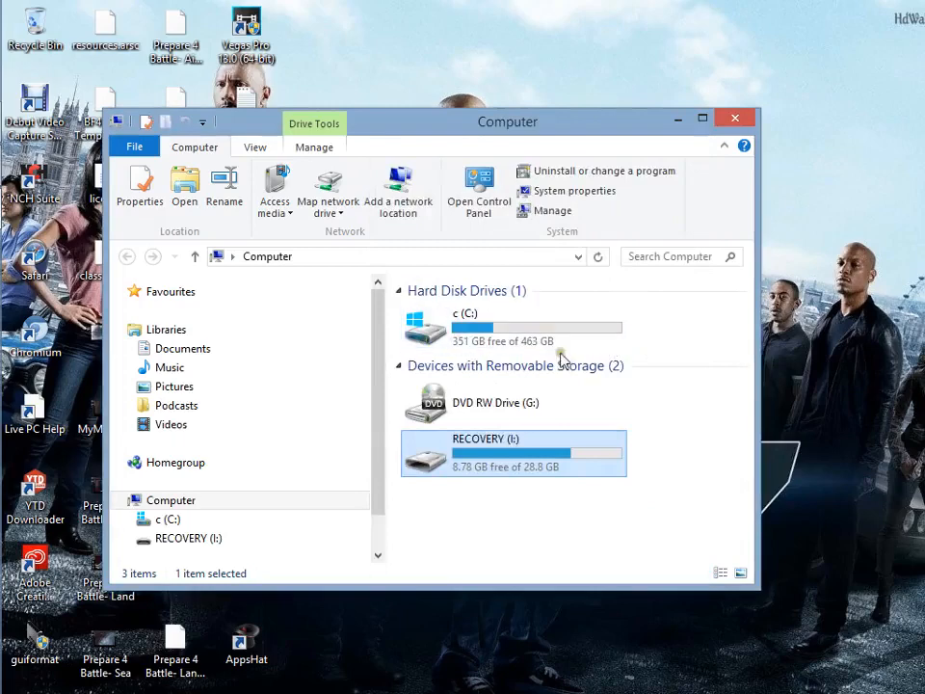
mouse_move(560, 360)
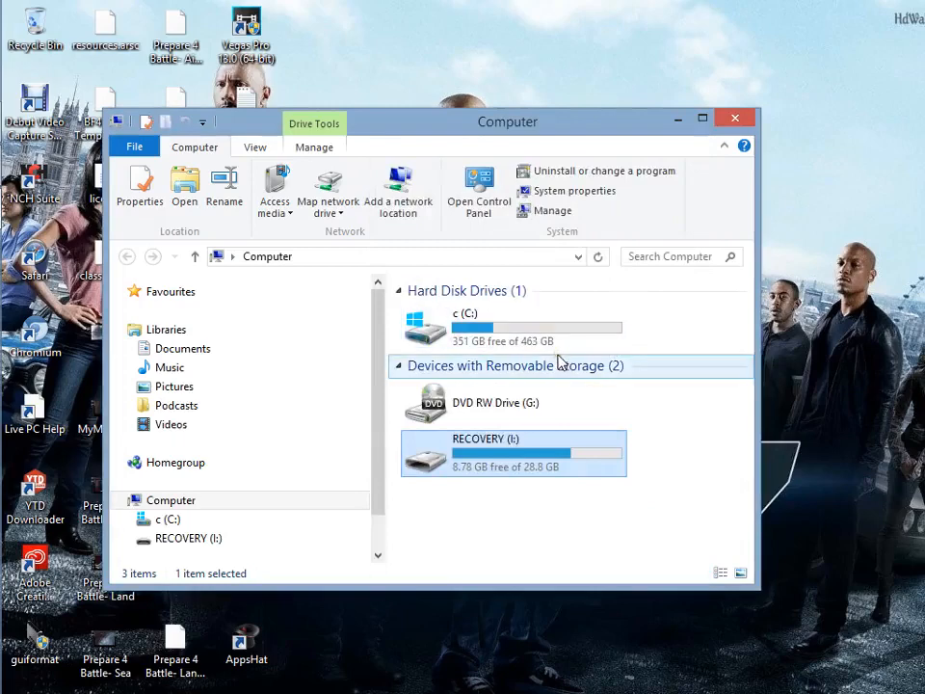
Close the Computer window, leaving only the desktop.
click(762, 118)
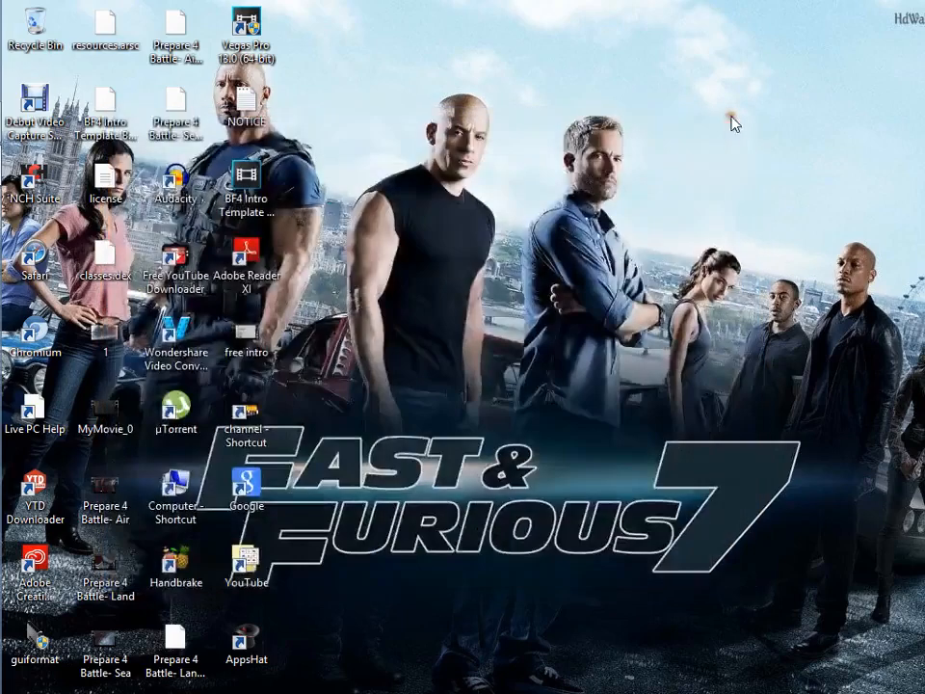
mouse_move(677, 185)
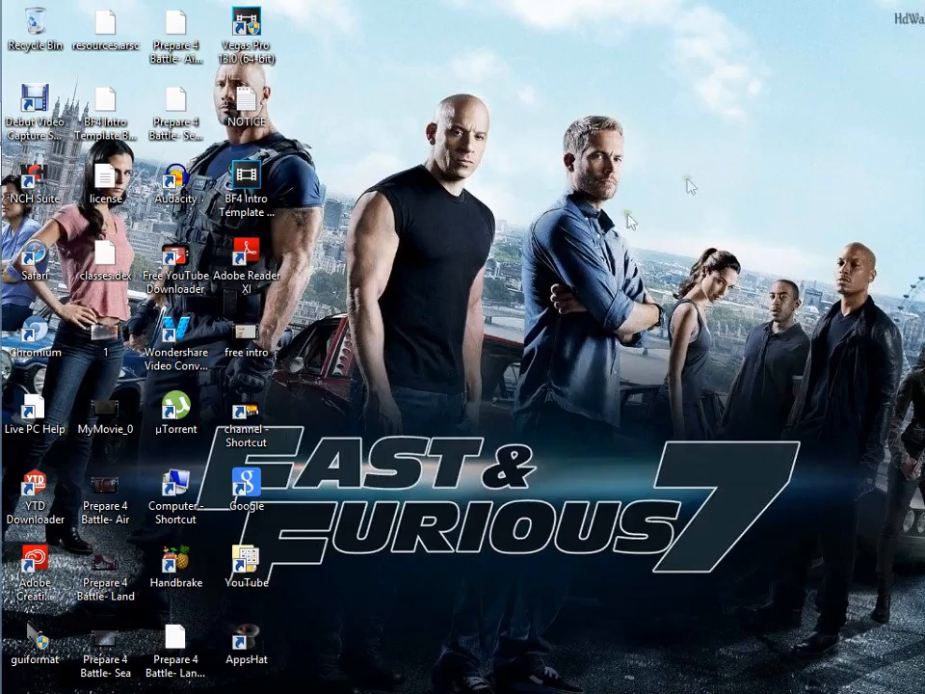
mouse_move(521, 333)
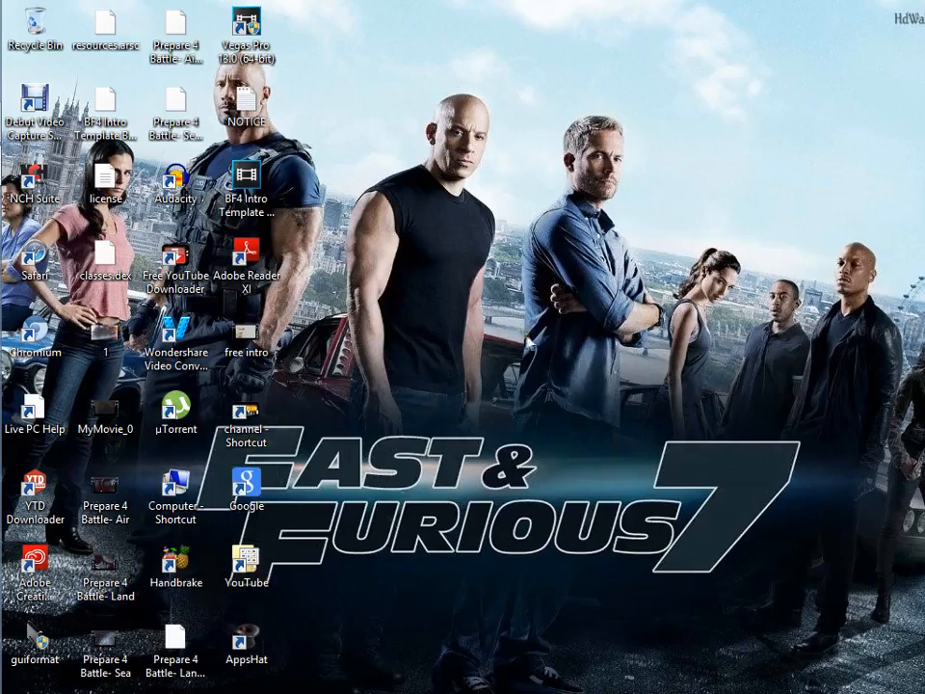
mouse_move(474, 312)
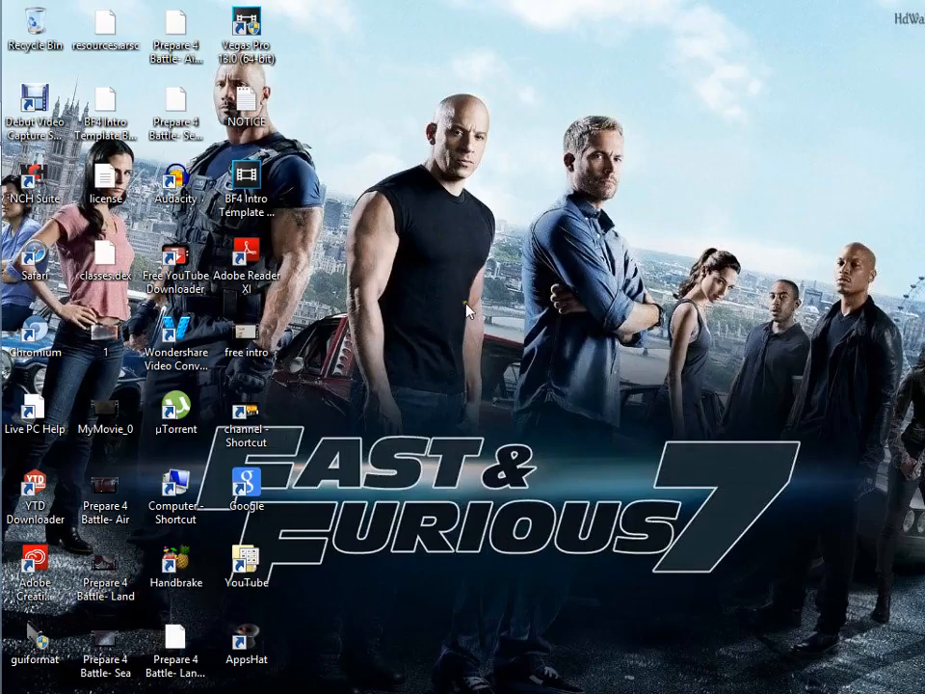